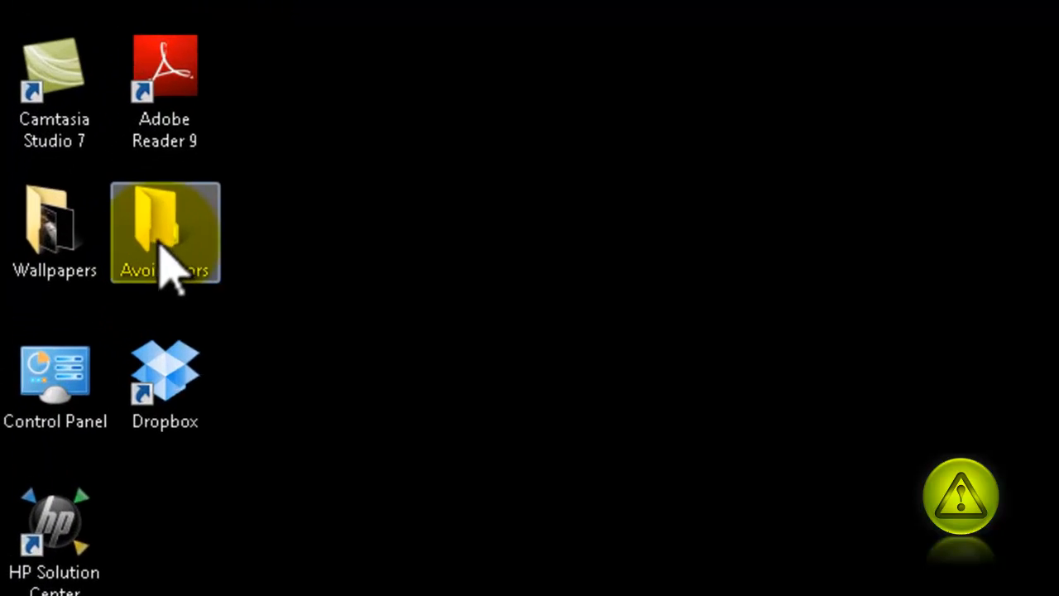
# - Show the AvoidErrors folder's default Send To destinations, including Fax and Mail recipient
pyautogui.rightClick(164, 232)
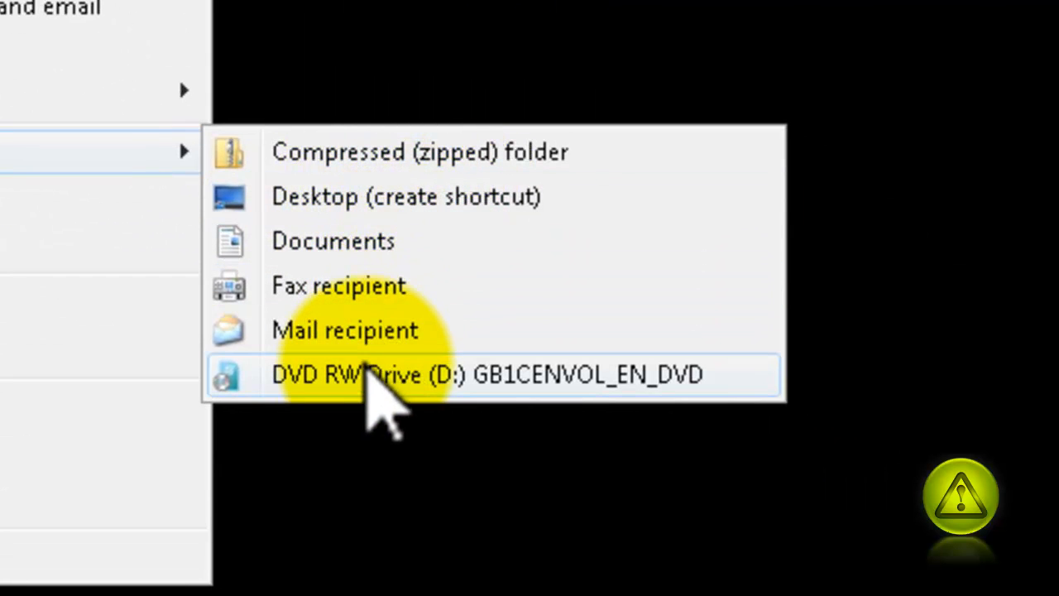
pyautogui.moveTo(439, 331)
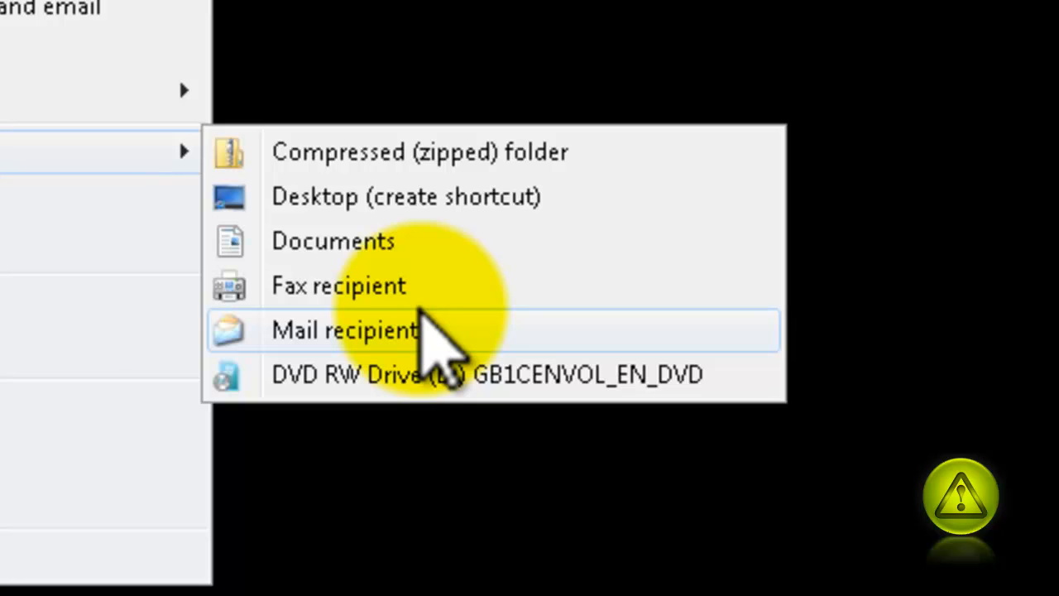
pyautogui.moveTo(463, 298)
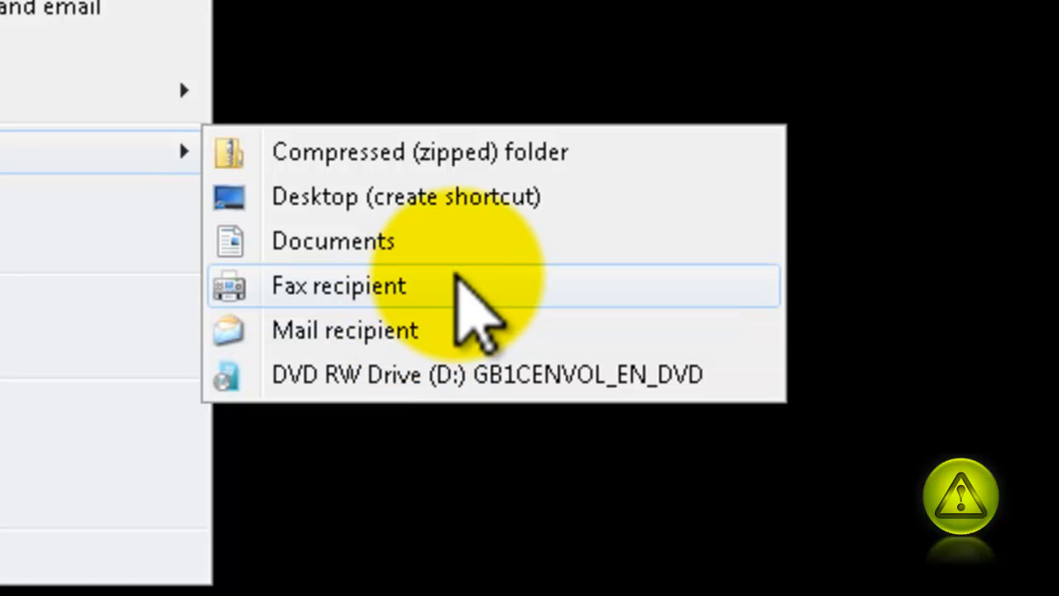
pyautogui.moveTo(389, 356)
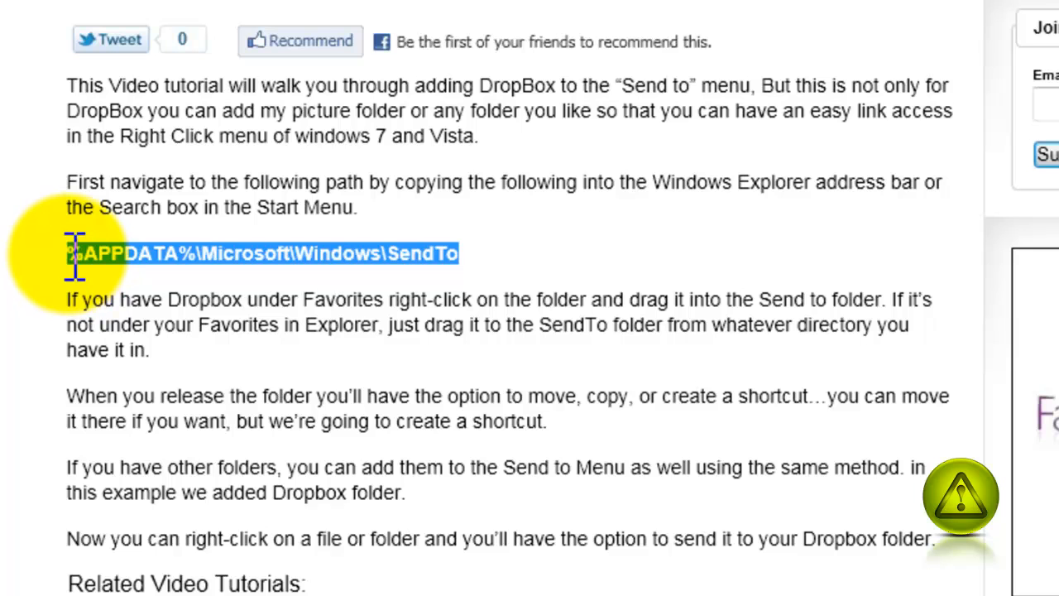
# - Copy the %APPDATA%\Microsoft\Windows\SendTo path from the tutorial page
pyautogui.rightClick(249, 253)
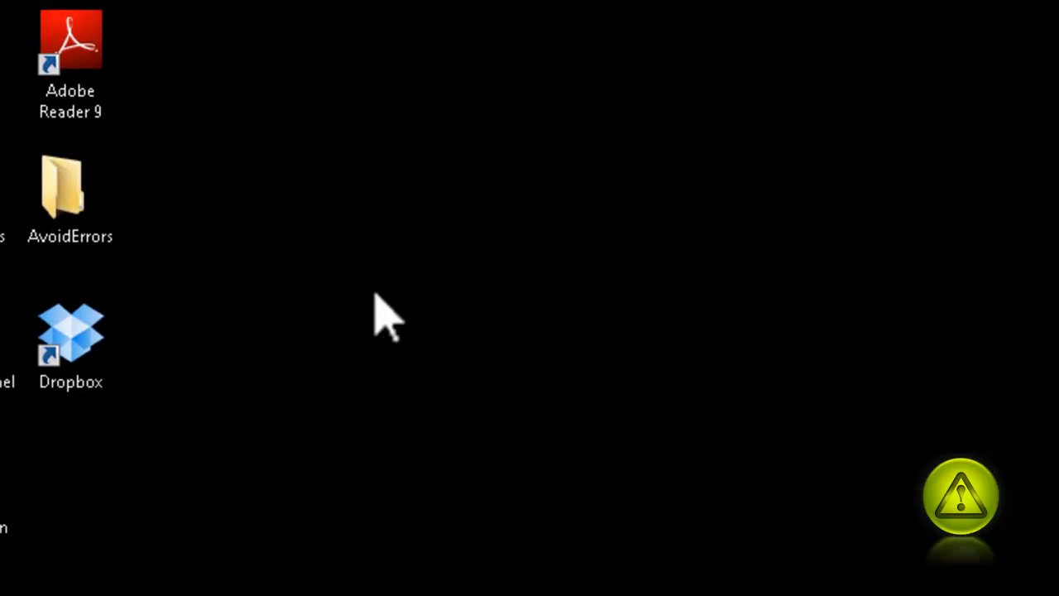
# - Open AvoidErrors and paste the SendTo path into the address bar to reach that folder
pyautogui.doubleClick(70, 186)
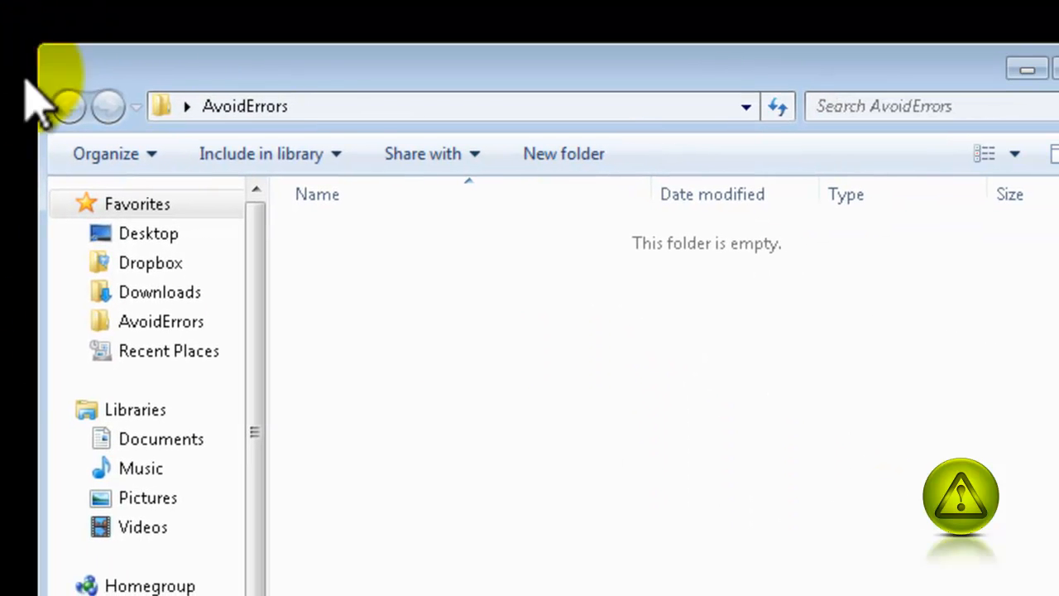
pyautogui.moveTo(389, 124)
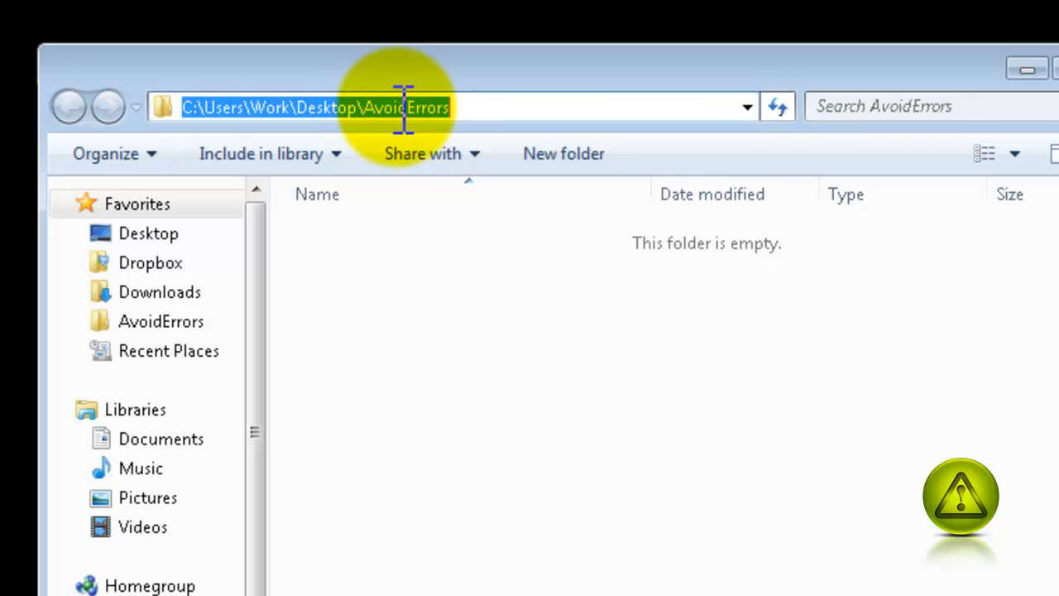
pyautogui.rightClick(397, 106)
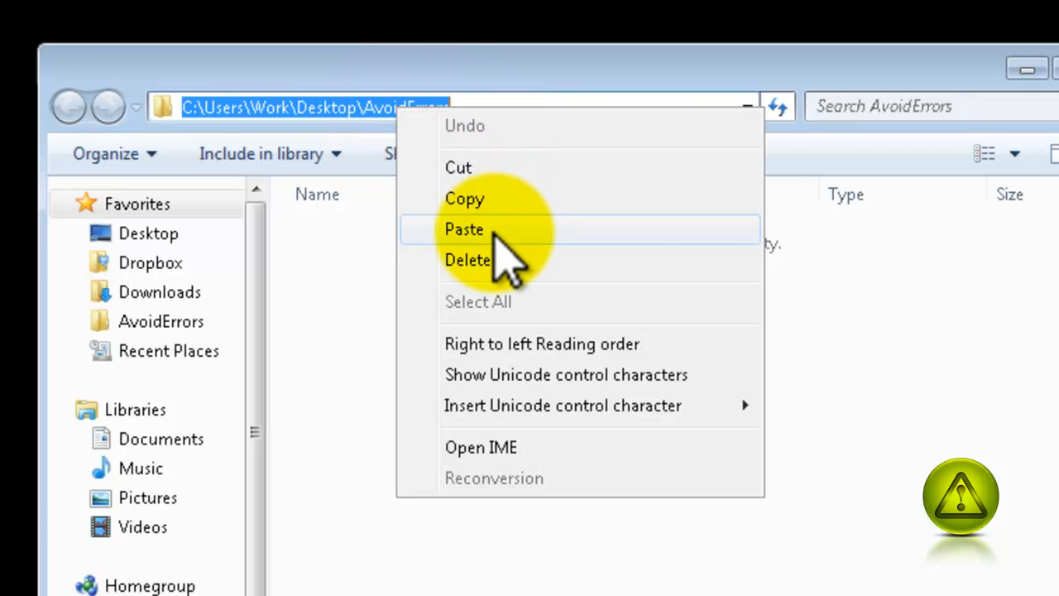
pyautogui.click(464, 229)
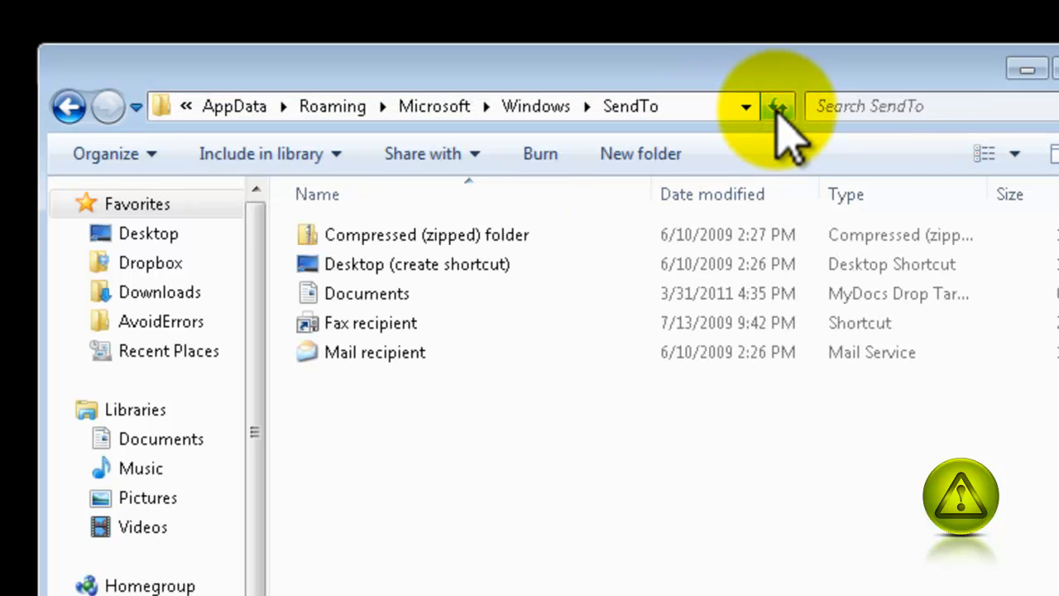
pyautogui.moveTo(439, 472)
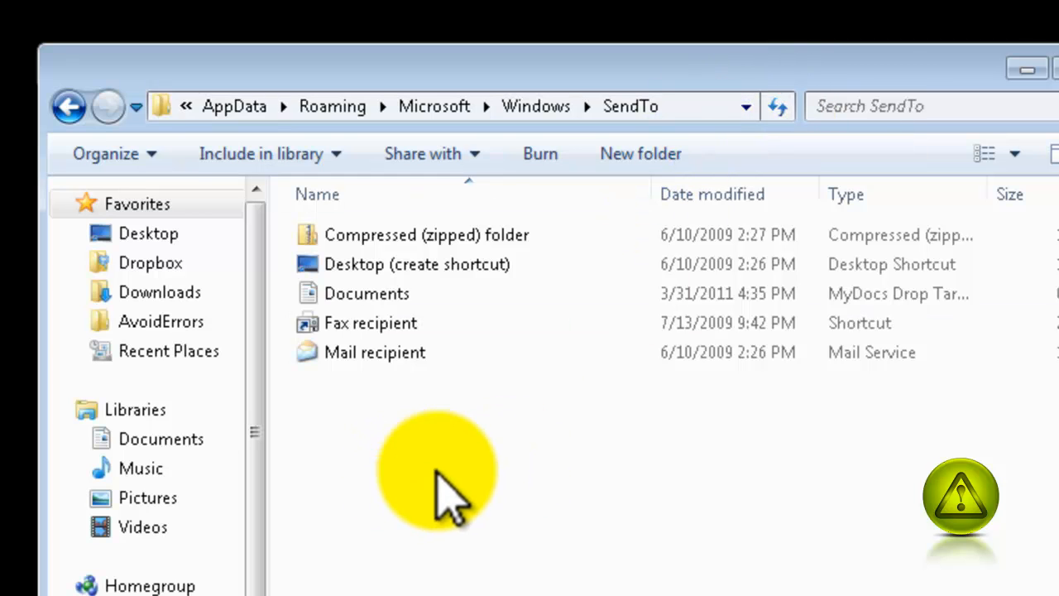
pyautogui.moveTo(509, 145)
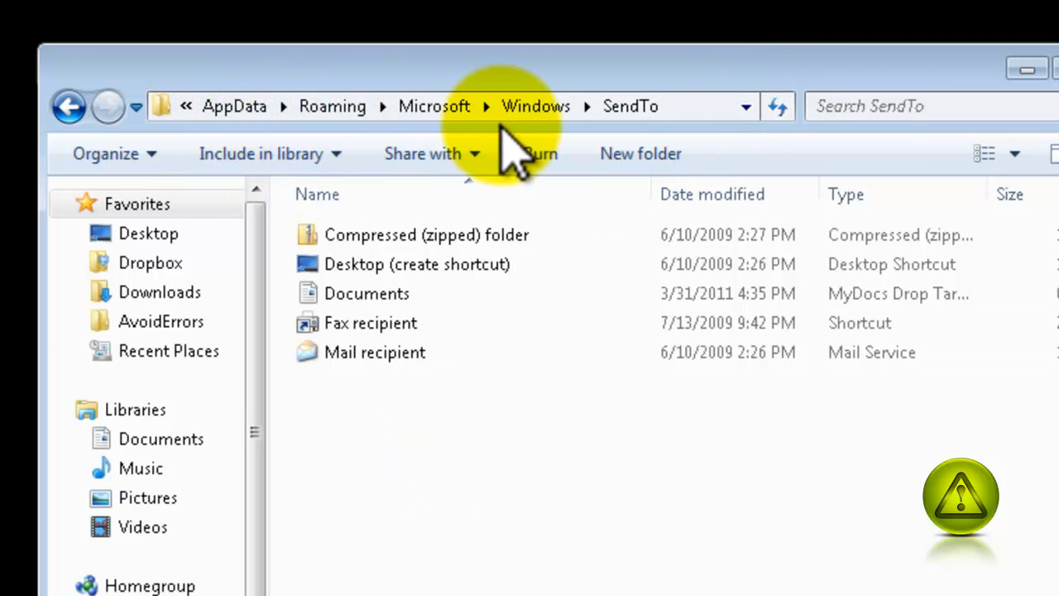
pyautogui.moveTo(654, 145)
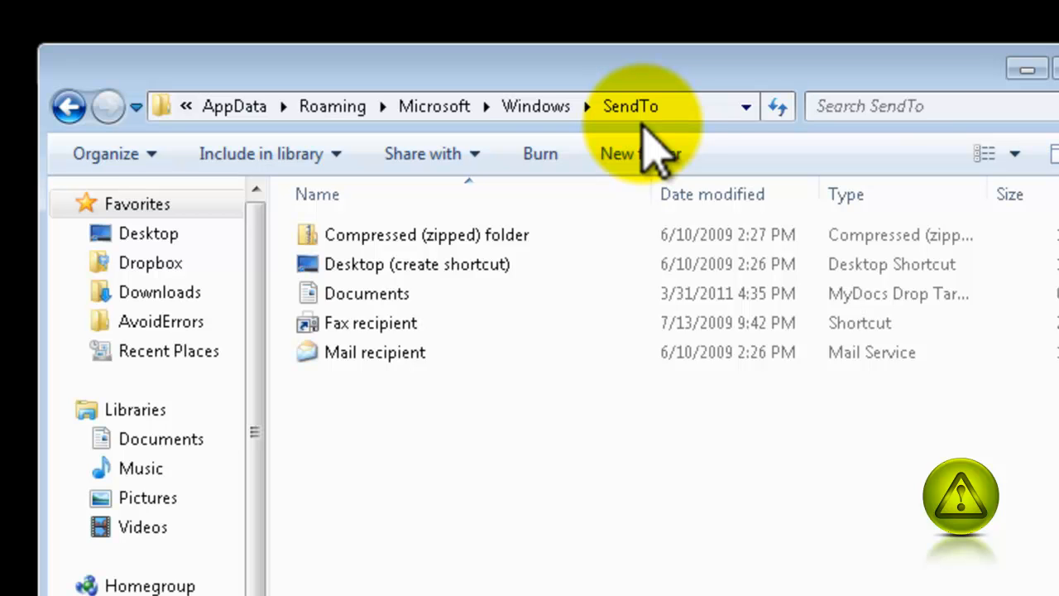
pyautogui.moveTo(372, 294)
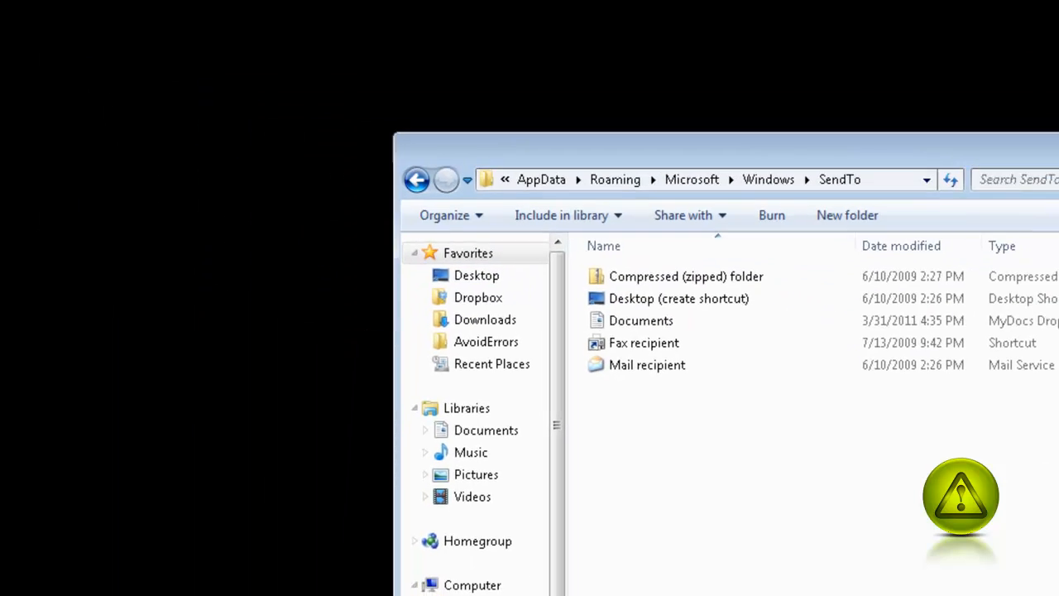
# - Show AvoidErrors' Send To submenu beside the SendTo folder to compare its five entries
pyautogui.rightClick(50, 124)
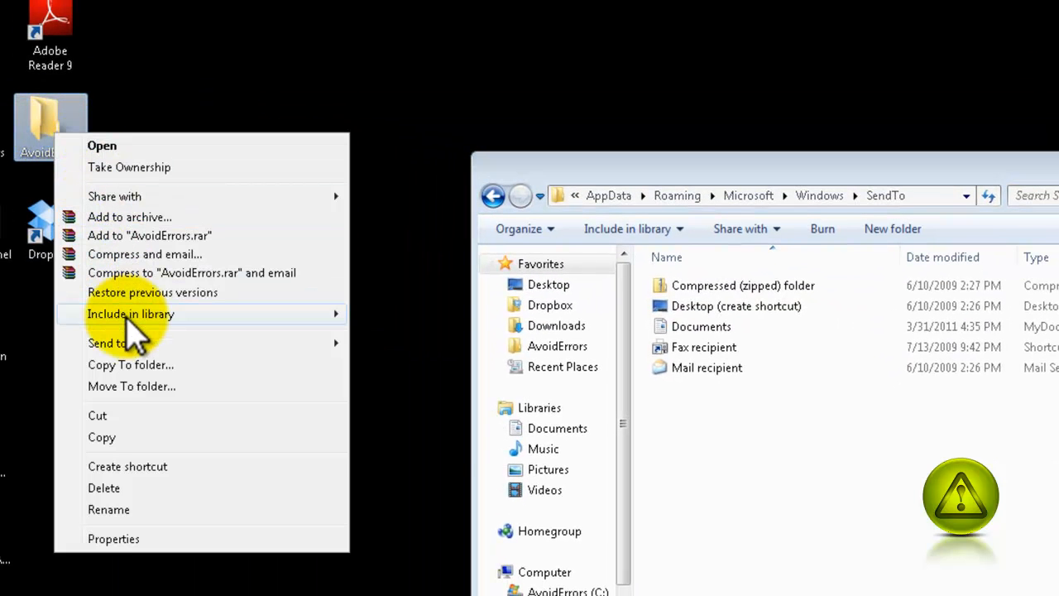
pyautogui.click(111, 342)
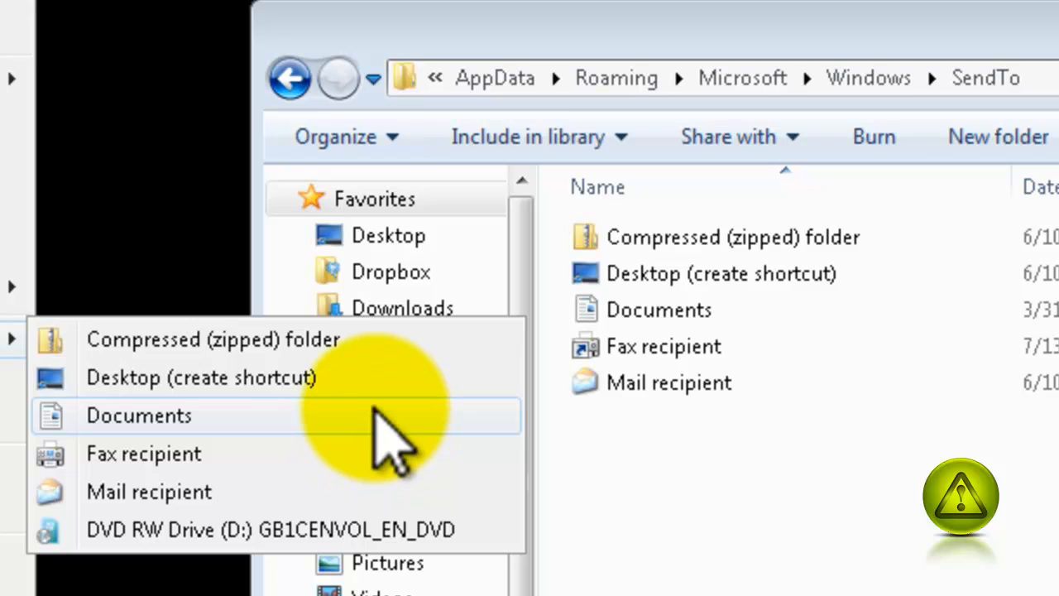
pyautogui.moveTo(389, 389)
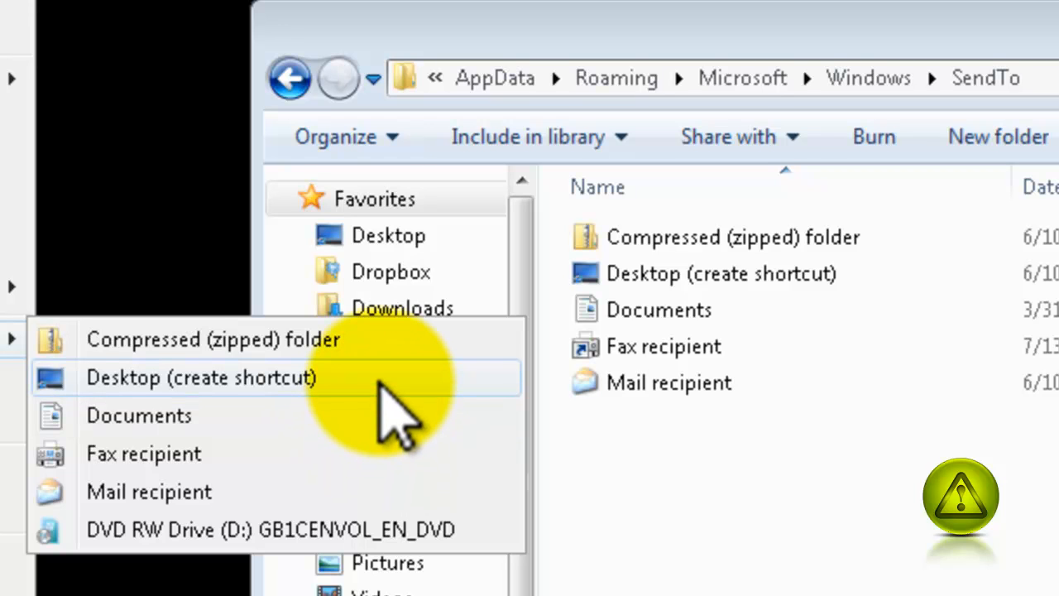
pyautogui.moveTo(638, 422)
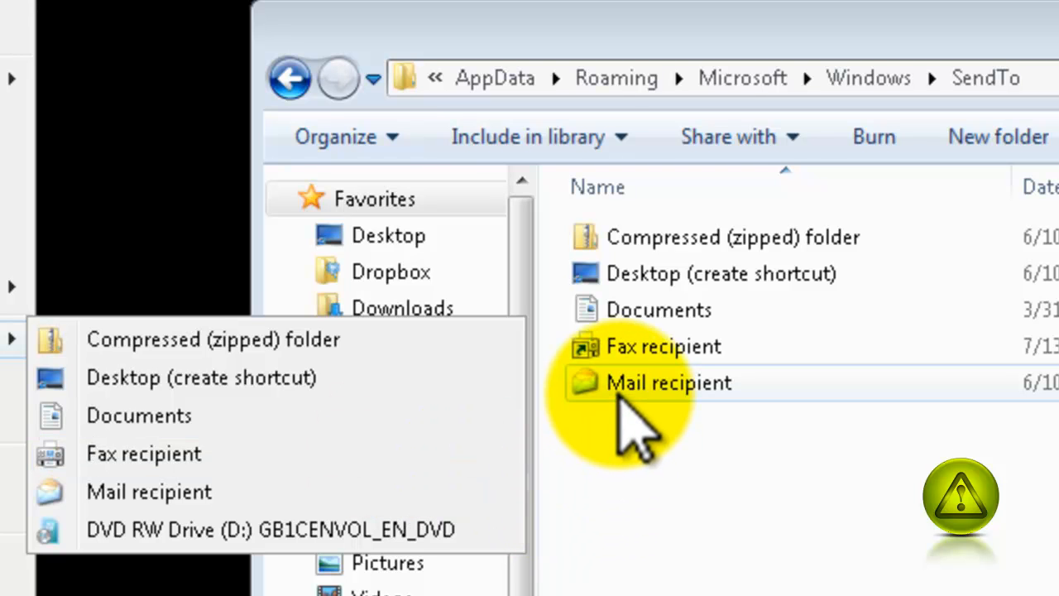
# - Delete Mail recipient from the SendTo folder, confirming the move to Recycle Bin
pyautogui.click(621, 422)
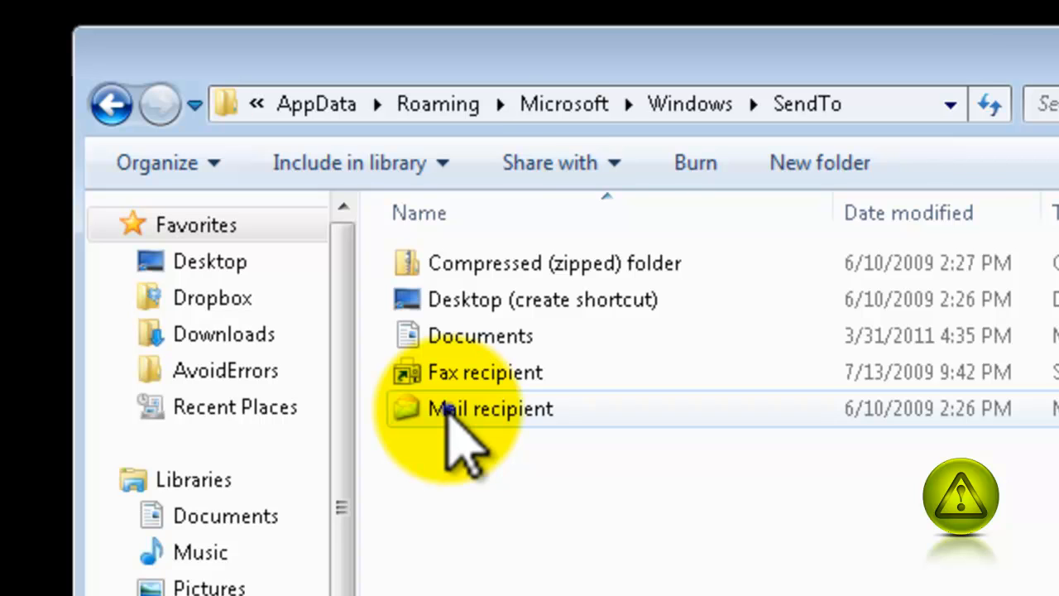
pyautogui.rightClick(490, 408)
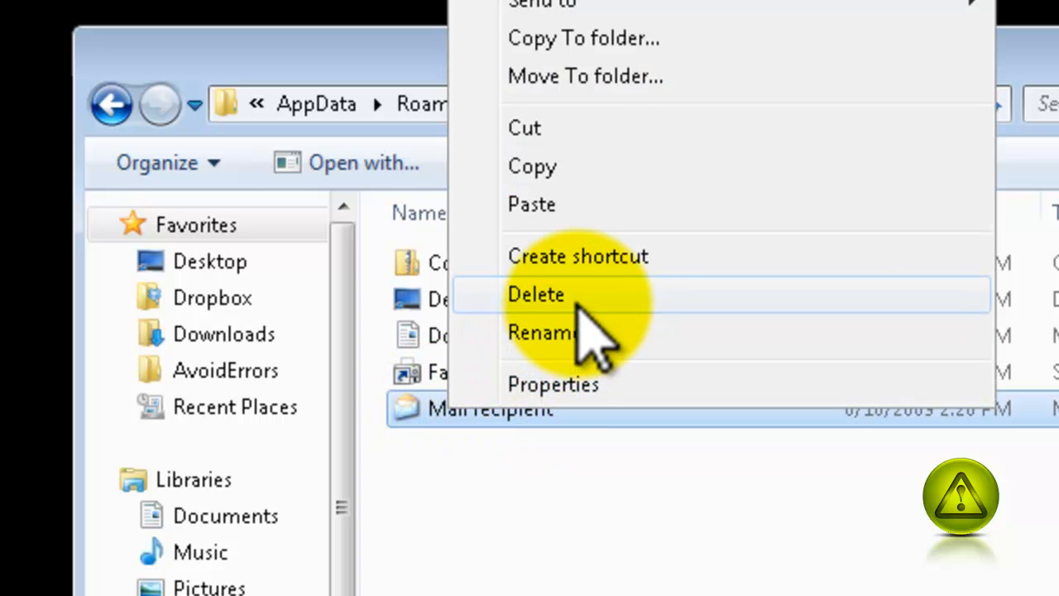
pyautogui.click(537, 293)
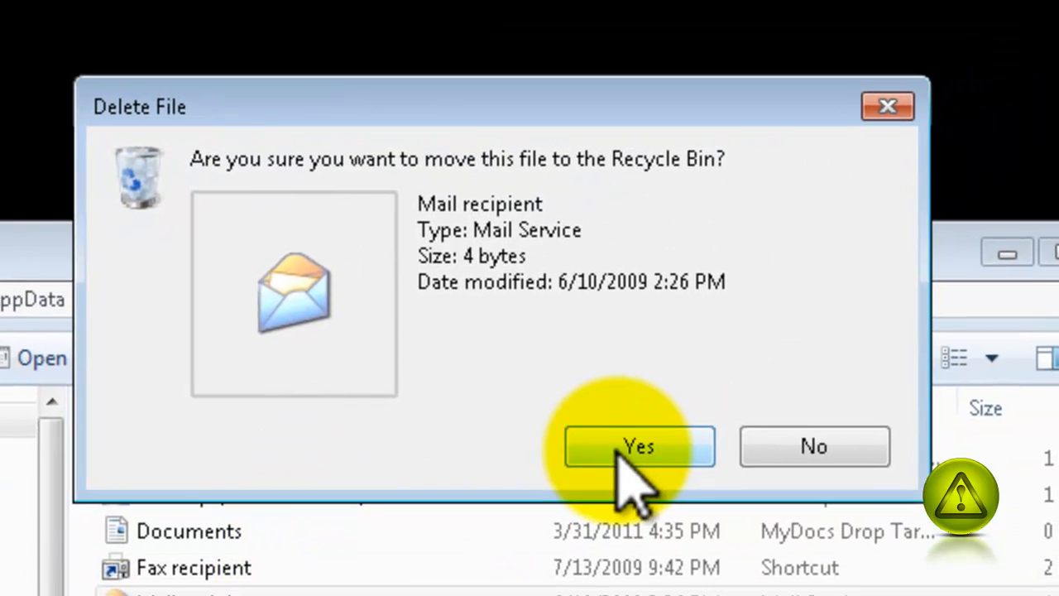
pyautogui.click(639, 446)
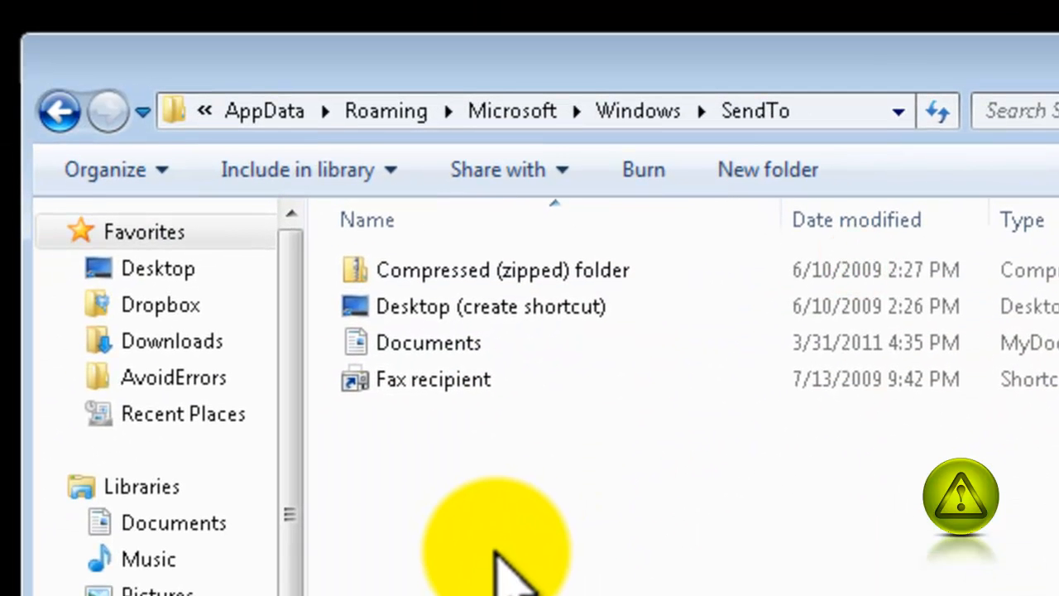
pyautogui.moveTo(311, 447)
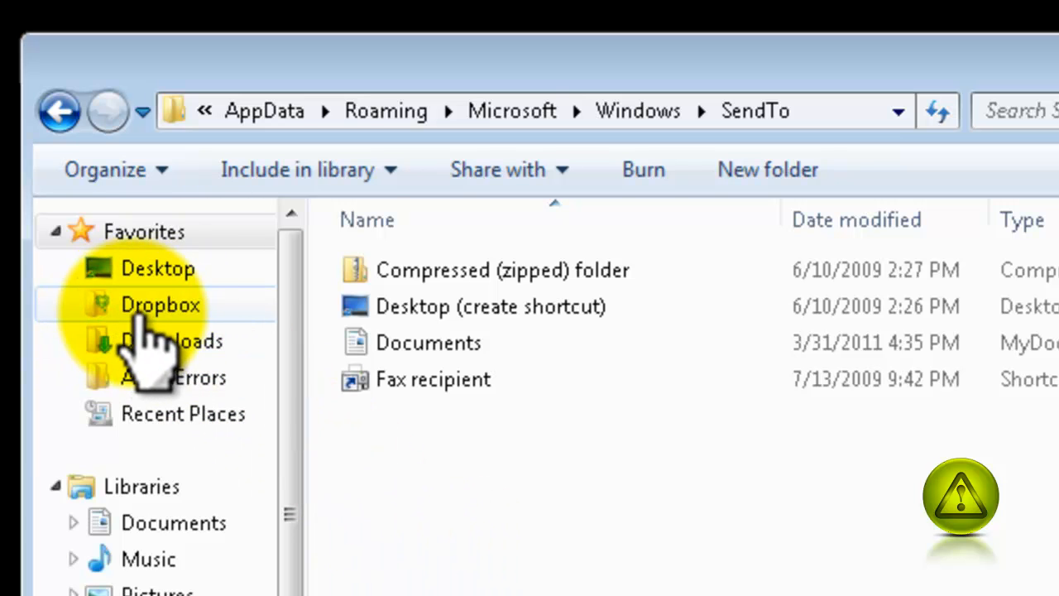
pyautogui.moveTo(166, 348)
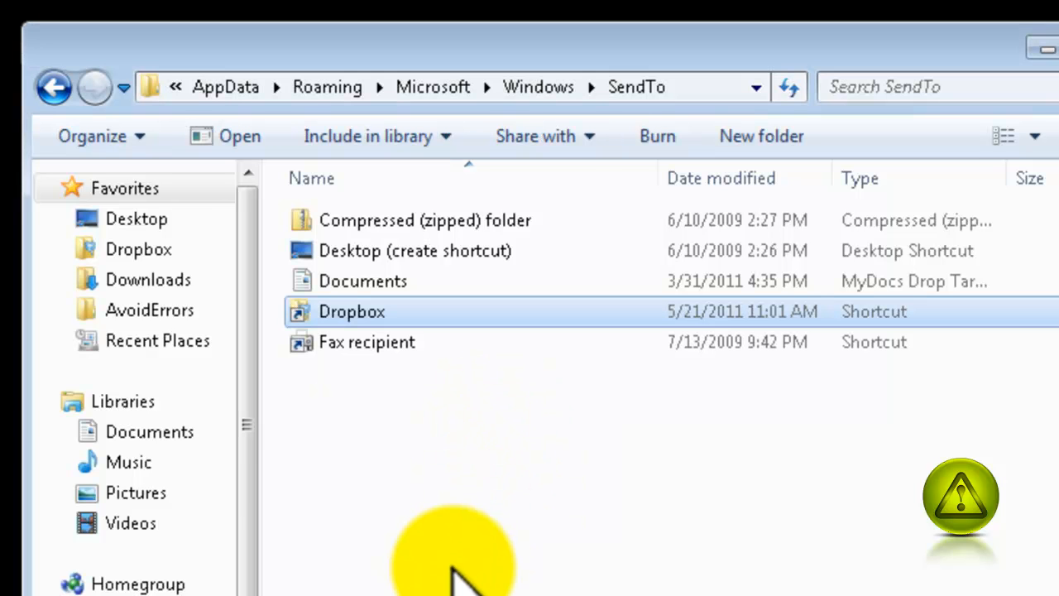
pyautogui.moveTo(339, 397)
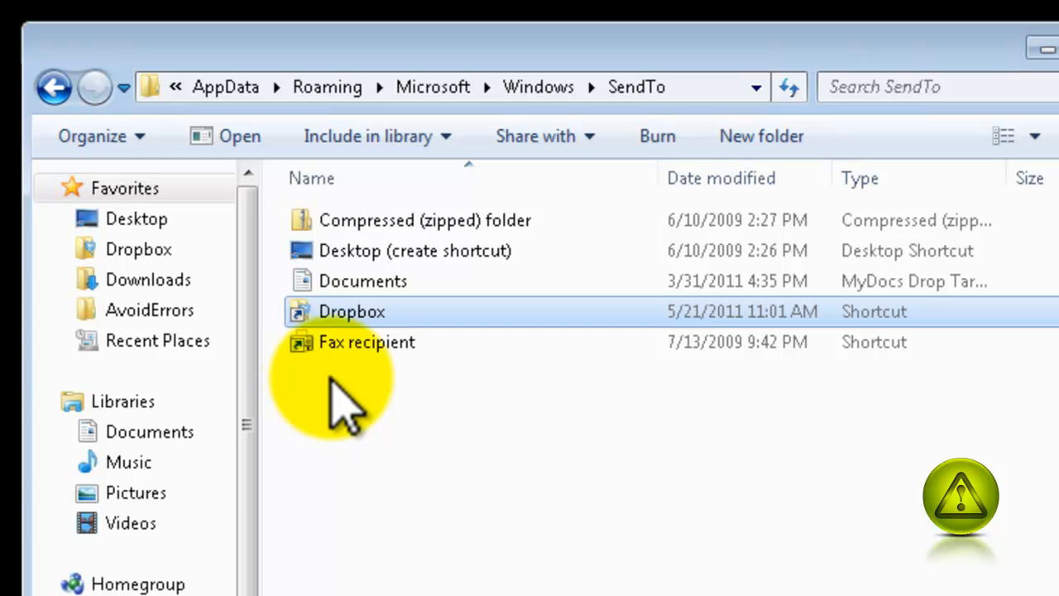
pyautogui.moveTo(434, 505)
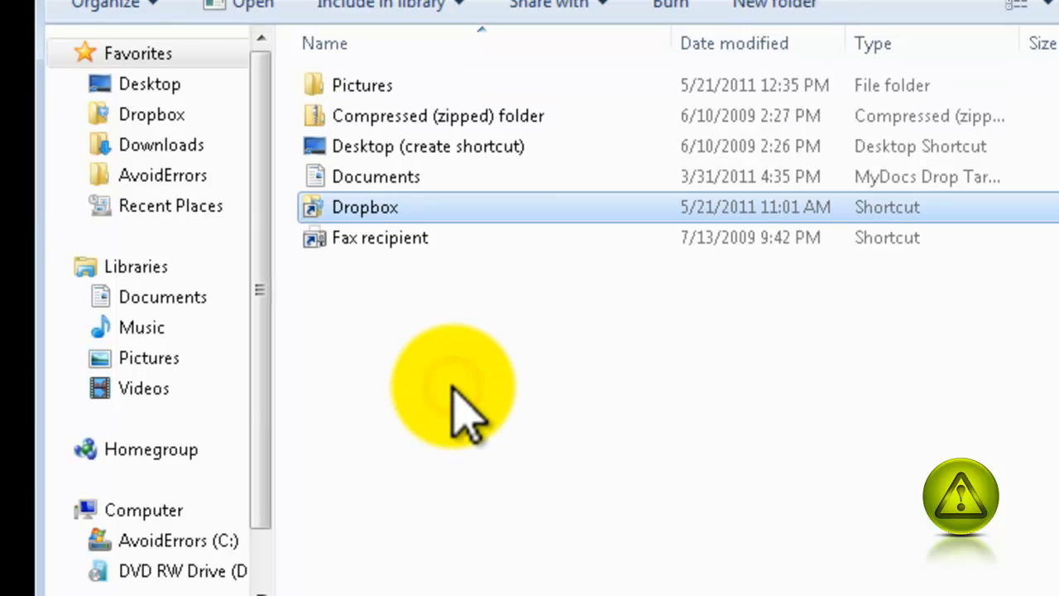
# - Select the newly added Pictures folder in SendTo, alongside the Dropbox shortcut
pyautogui.click(362, 85)
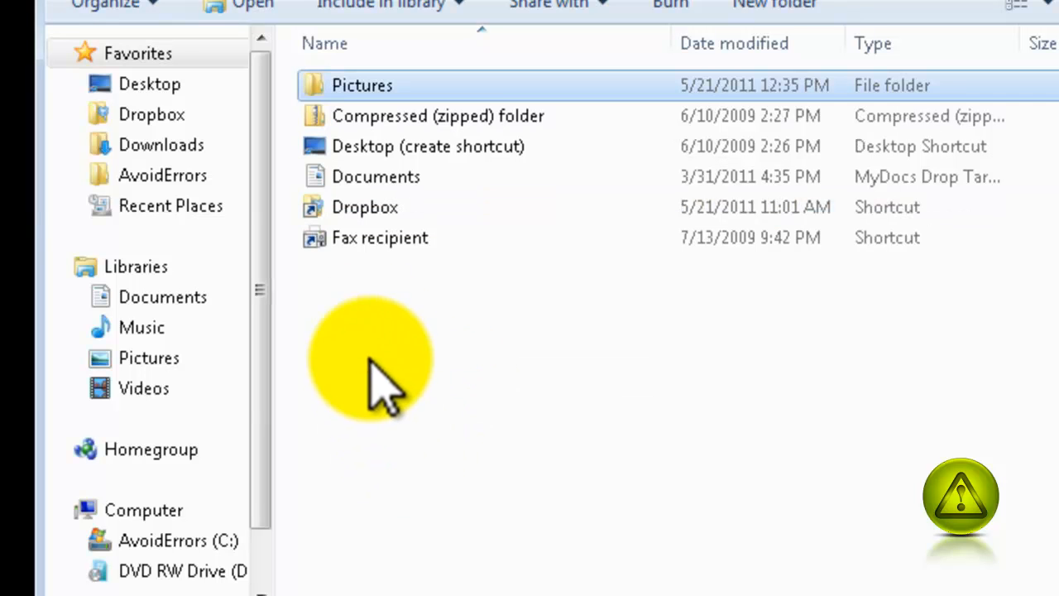
pyautogui.moveTo(373, 146)
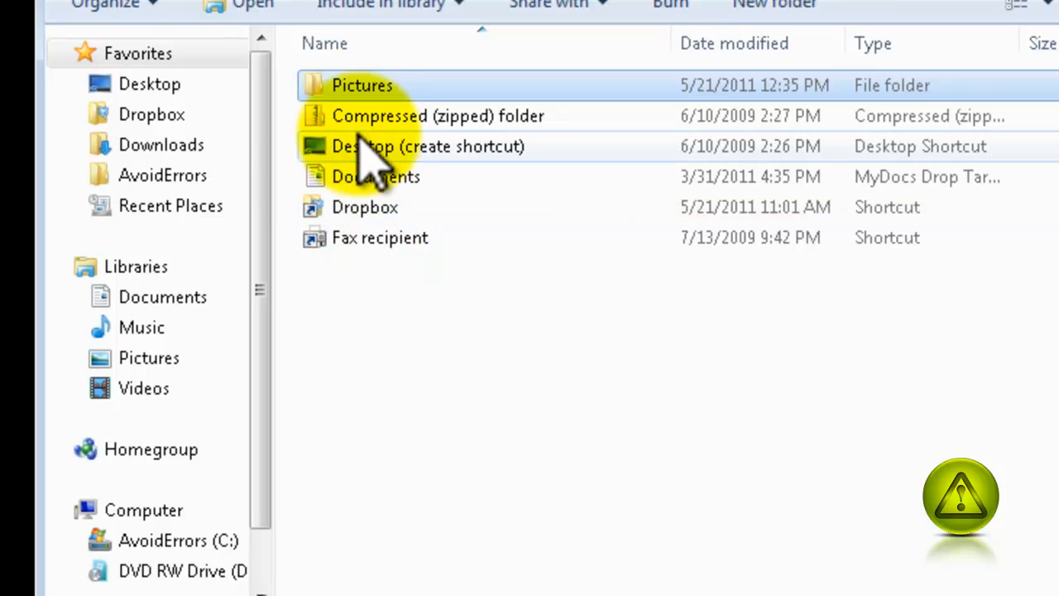
pyautogui.moveTo(368, 107)
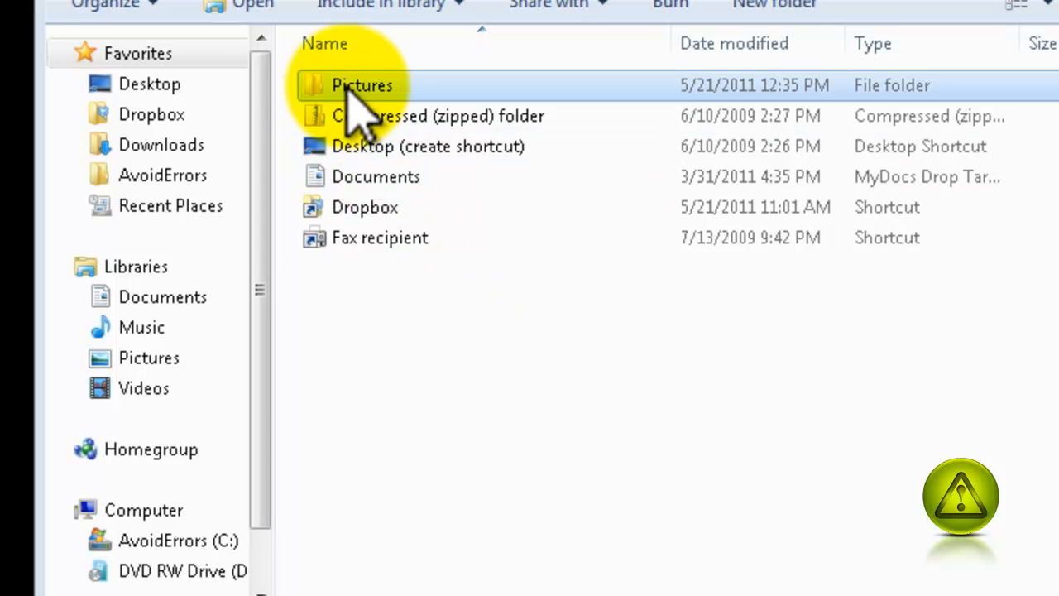
# - Delete the Pictures folder and the Dropbox shortcut from the SendTo folder
pyautogui.rightClick(362, 86)
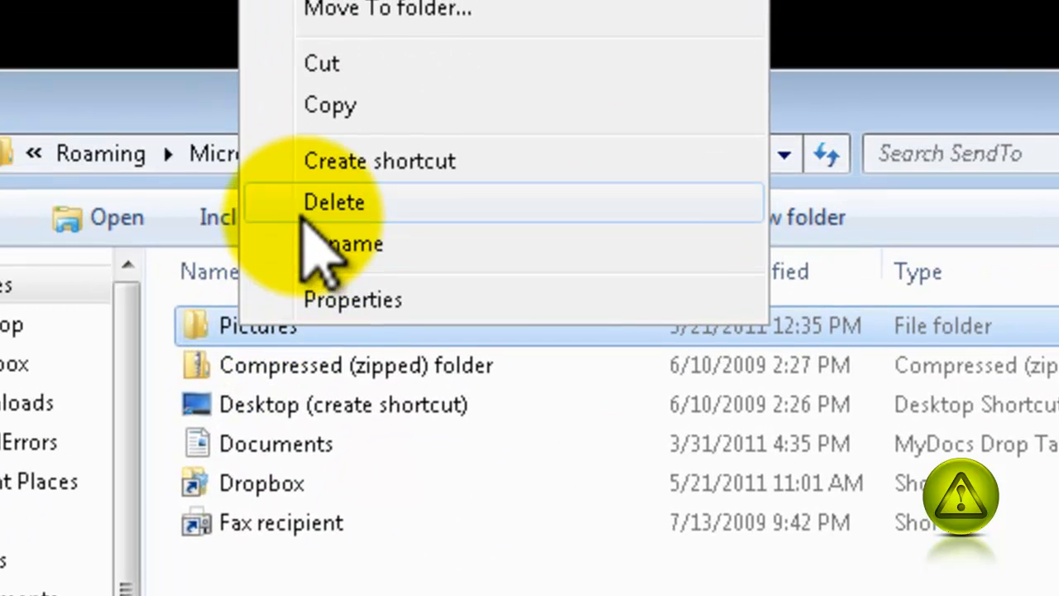
pyautogui.click(334, 202)
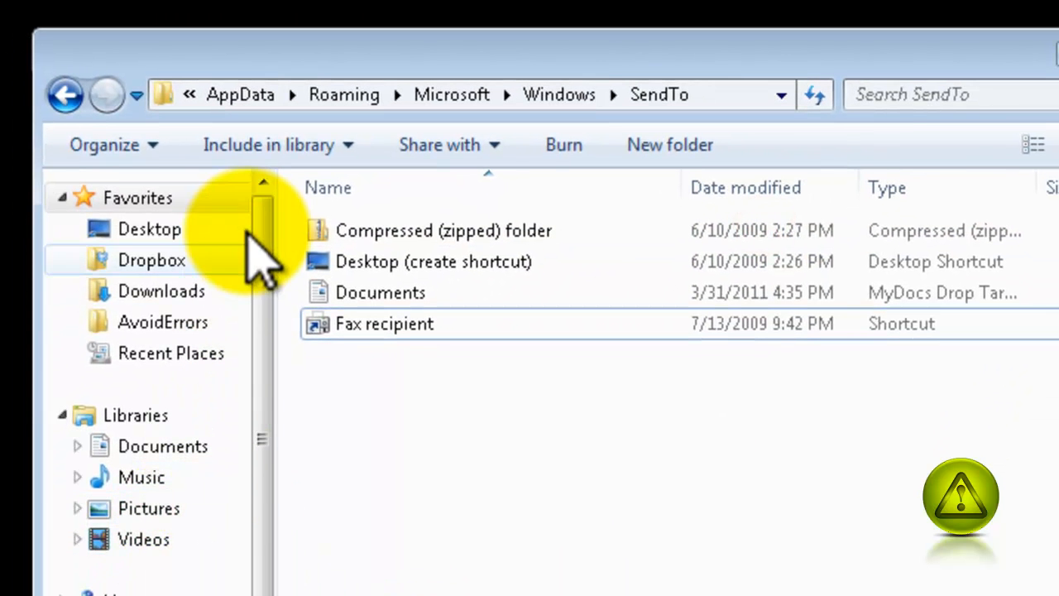
pyautogui.moveTo(488, 509)
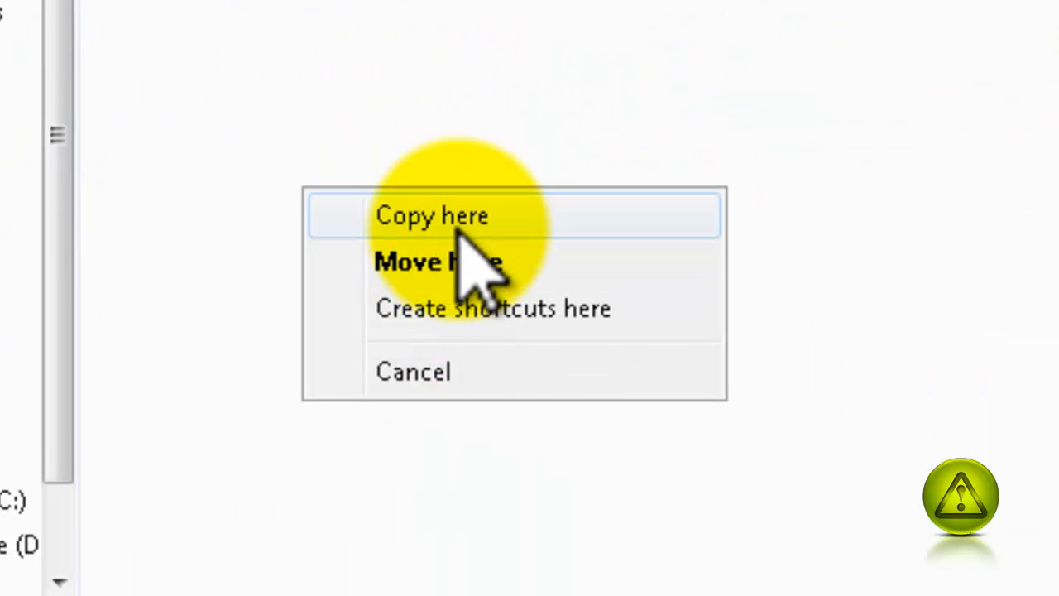
# - Choose Copy here to copy the right-dragged item into the SendTo folder
pyautogui.click(431, 215)
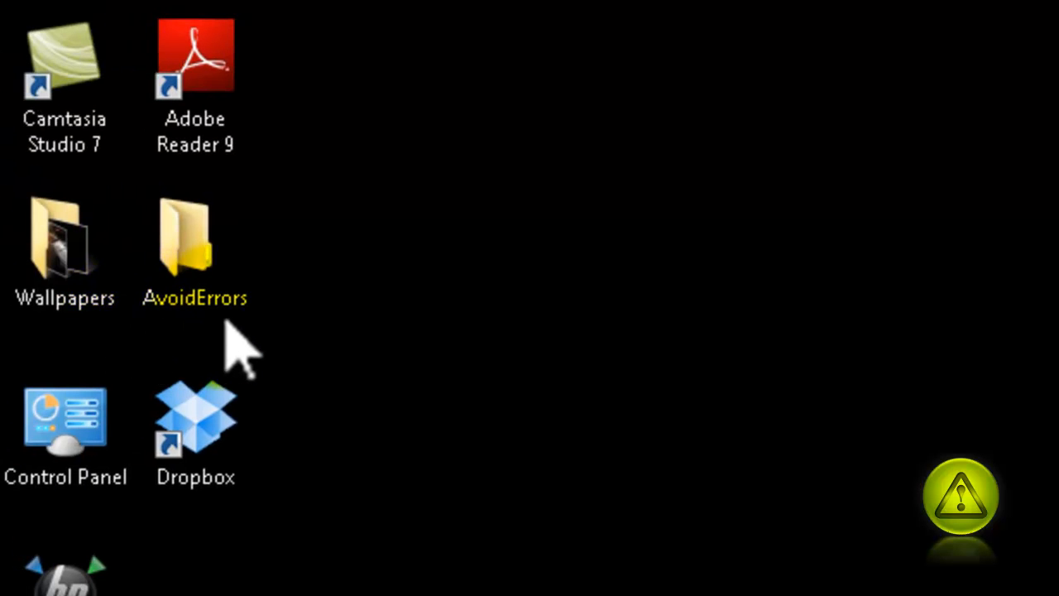
# - Check AvoidErrors' Send To menu for Dropbox and My Pictures, with Mail recipient gone
pyautogui.click(195, 252)
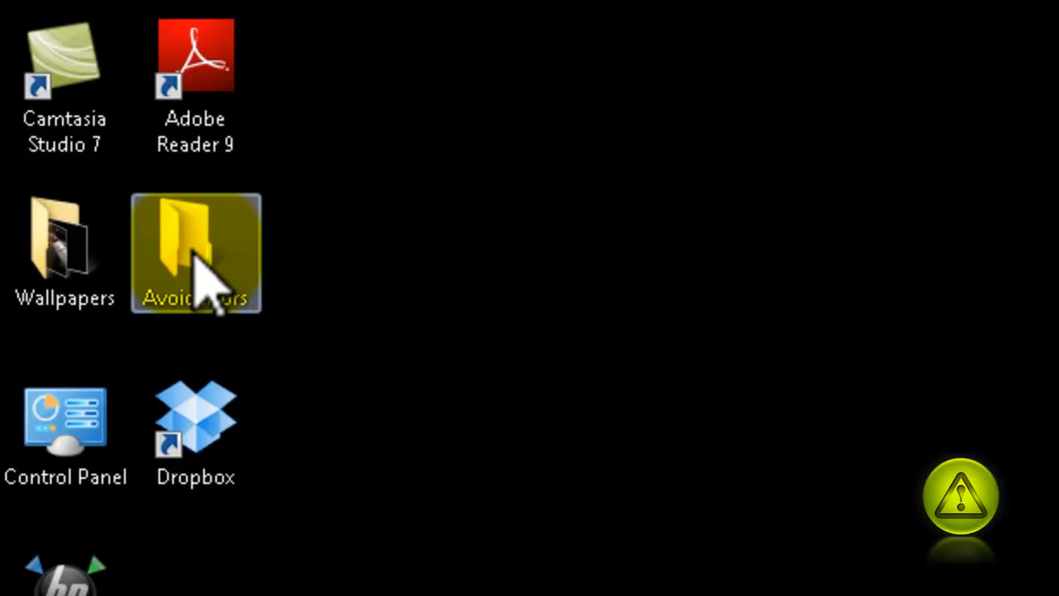
pyautogui.rightClick(195, 252)
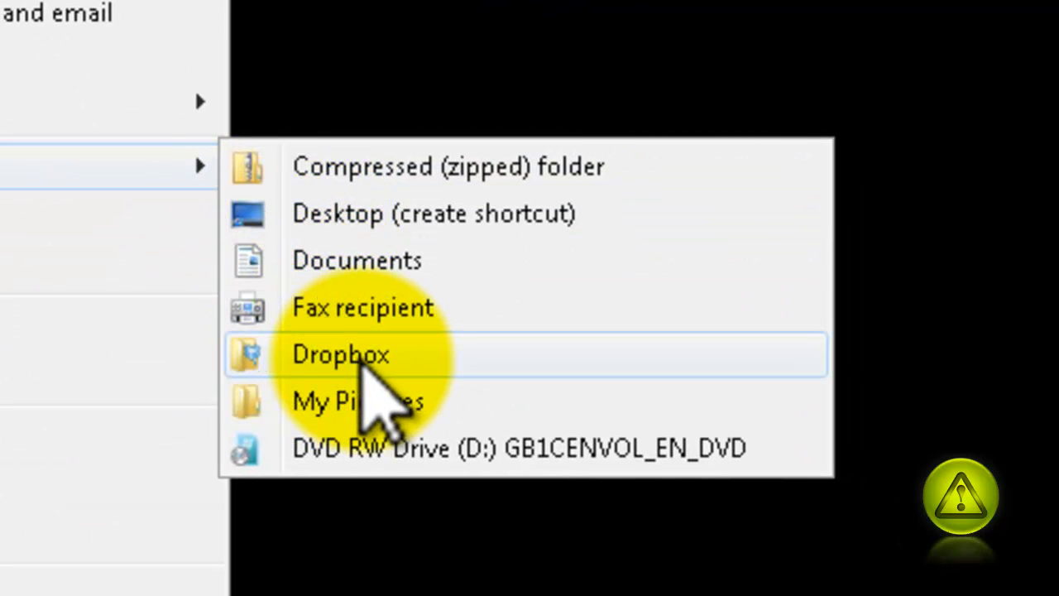
pyautogui.moveTo(447, 447)
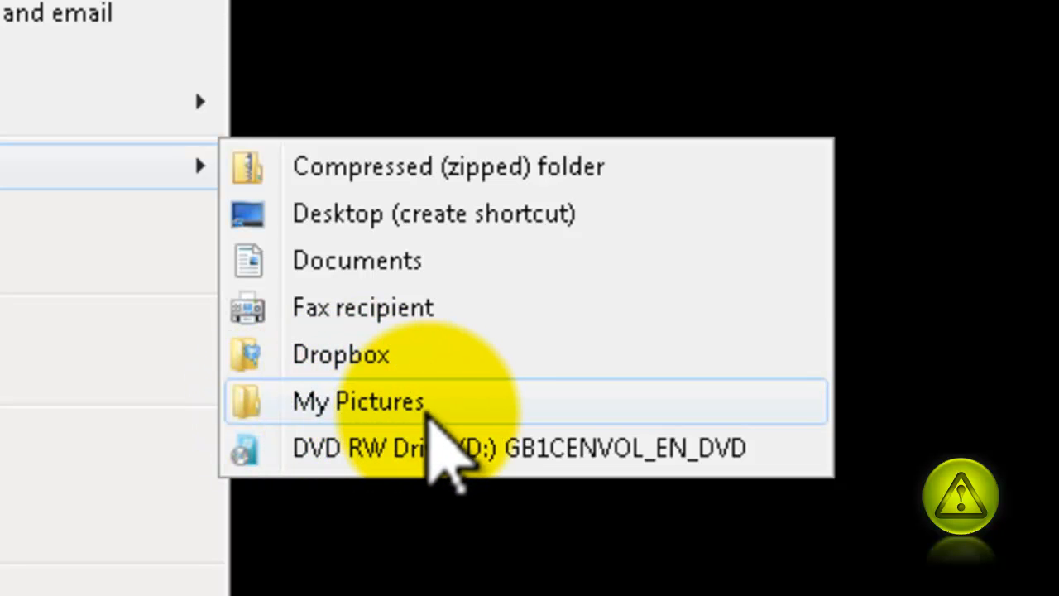